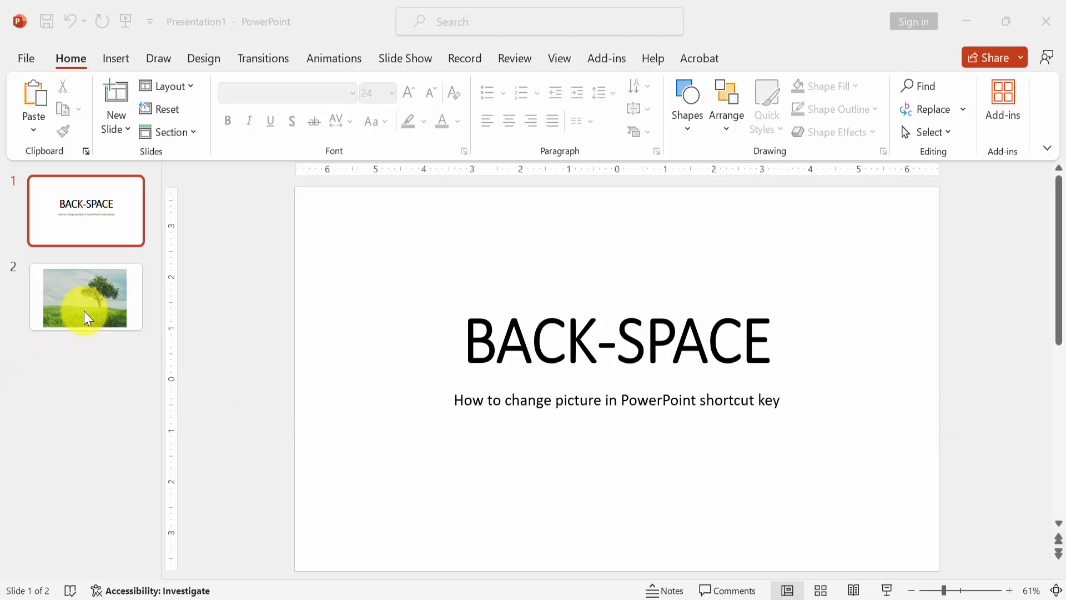
Go to slide 2 and select the tree-and-field photograph.
{"action": "left_click", "coordinate": [85, 297]}
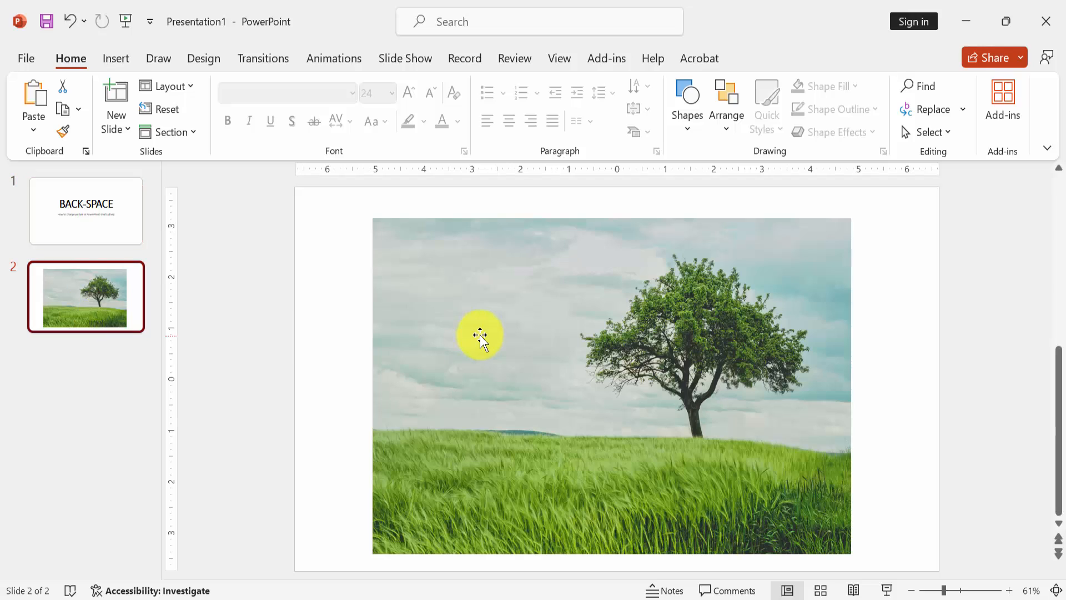
{"action": "left_click", "coordinate": [479, 335]}
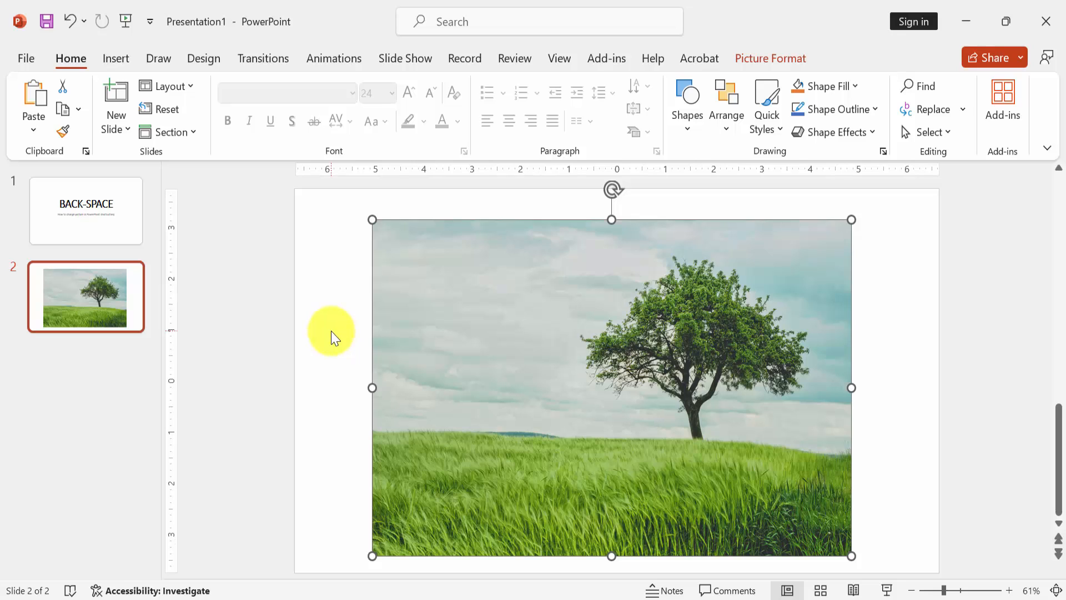
Start Change Picture from a file via Alt, JP, E2 on Picture Format.
{"action": "key", "text": "alt"}
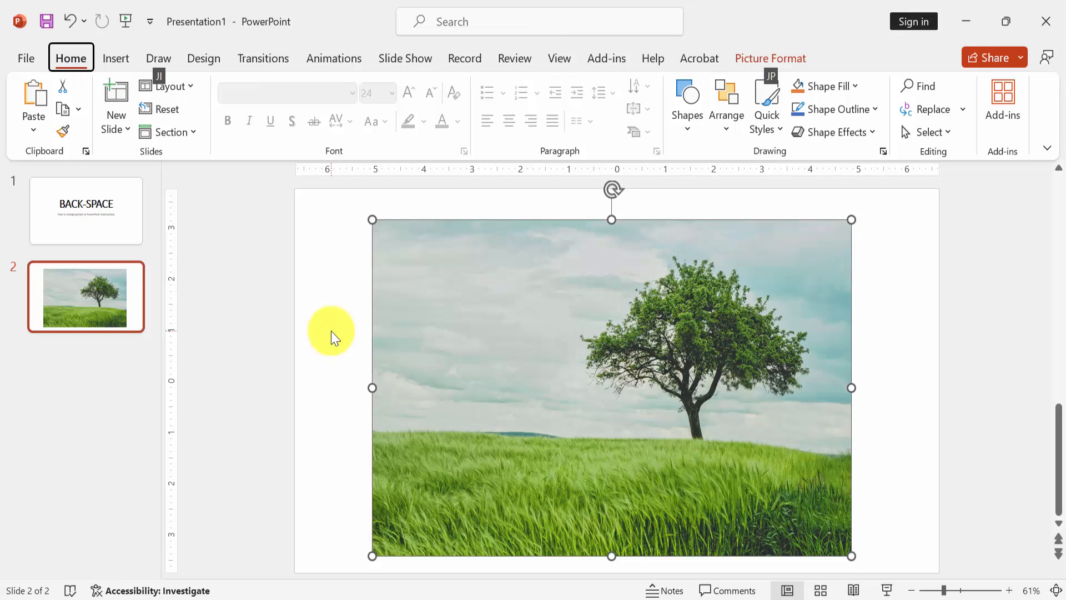
{"action": "left_click", "coordinate": [770, 58]}
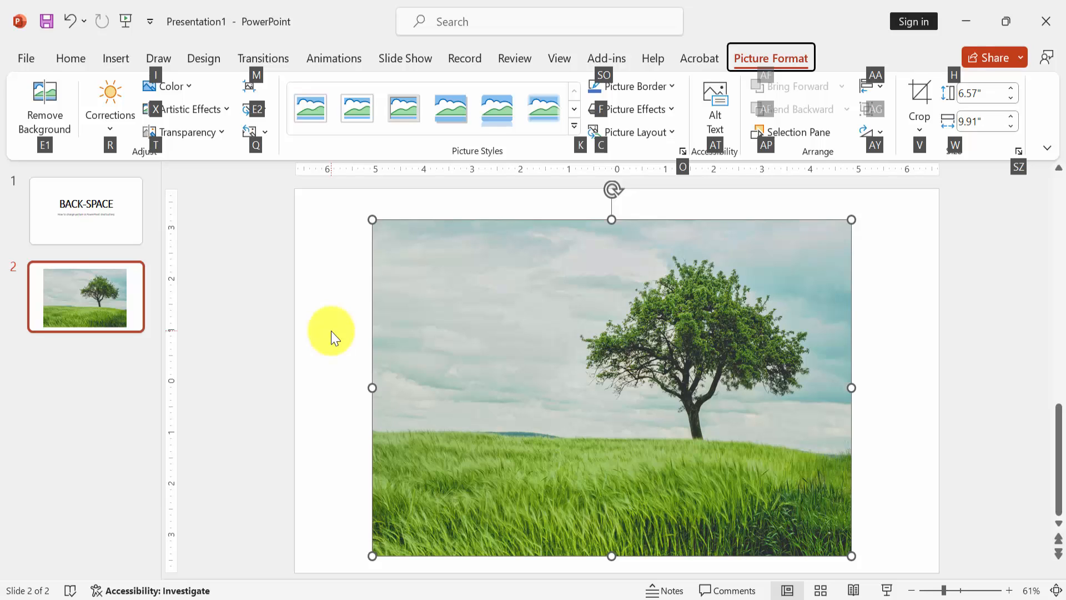
{"action": "left_click", "coordinate": [255, 109]}
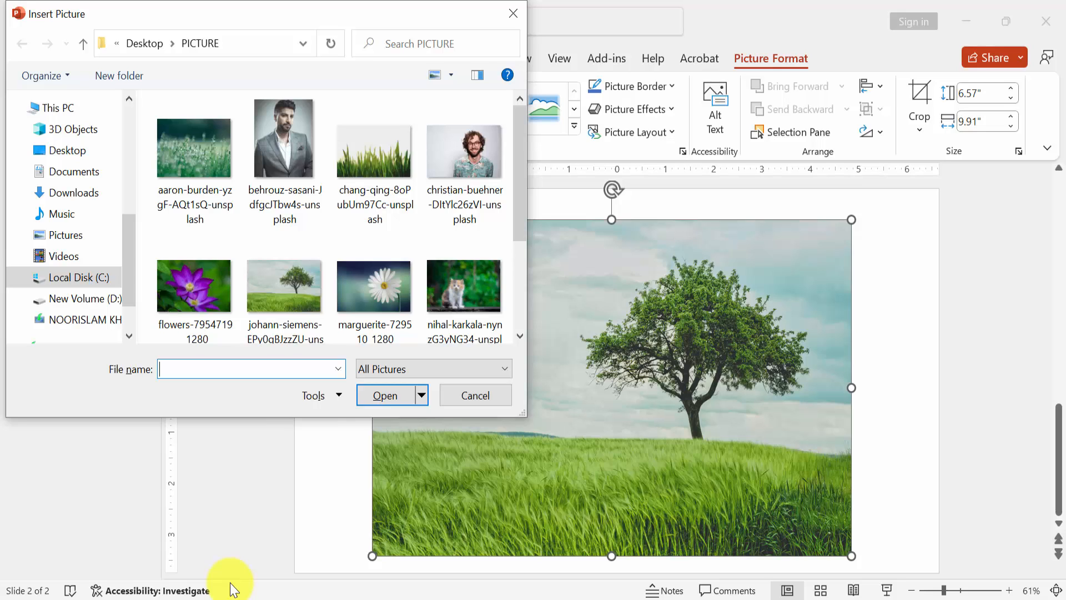
Choose christian-buehner-DItYlc26zVI-unsplash.jpg from the 'c' autocomplete and open it.
{"action": "type", "text": "c"}
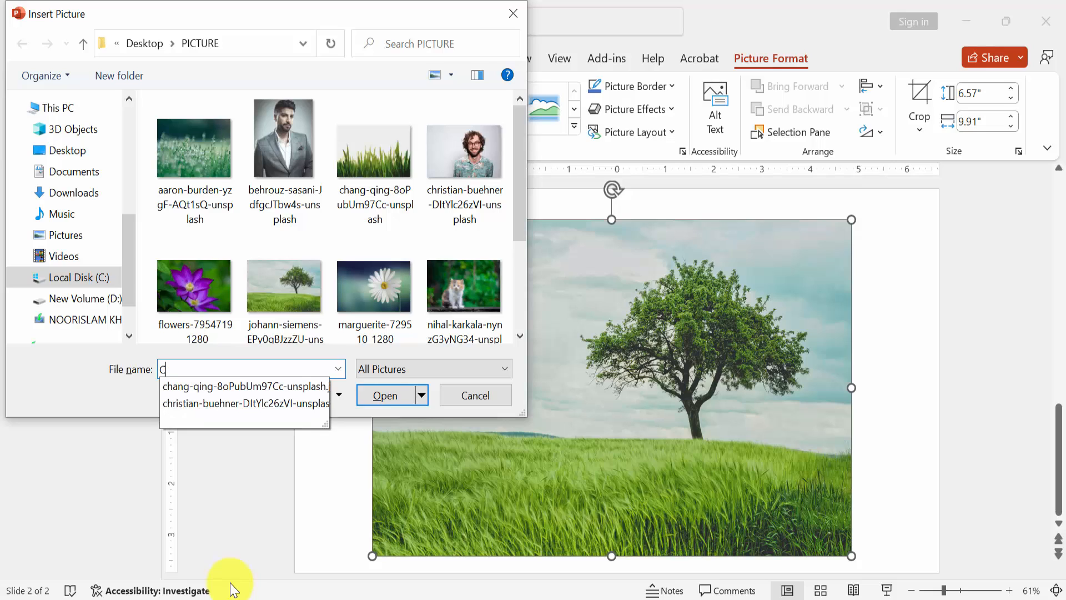
{"action": "left_click", "coordinate": [245, 387]}
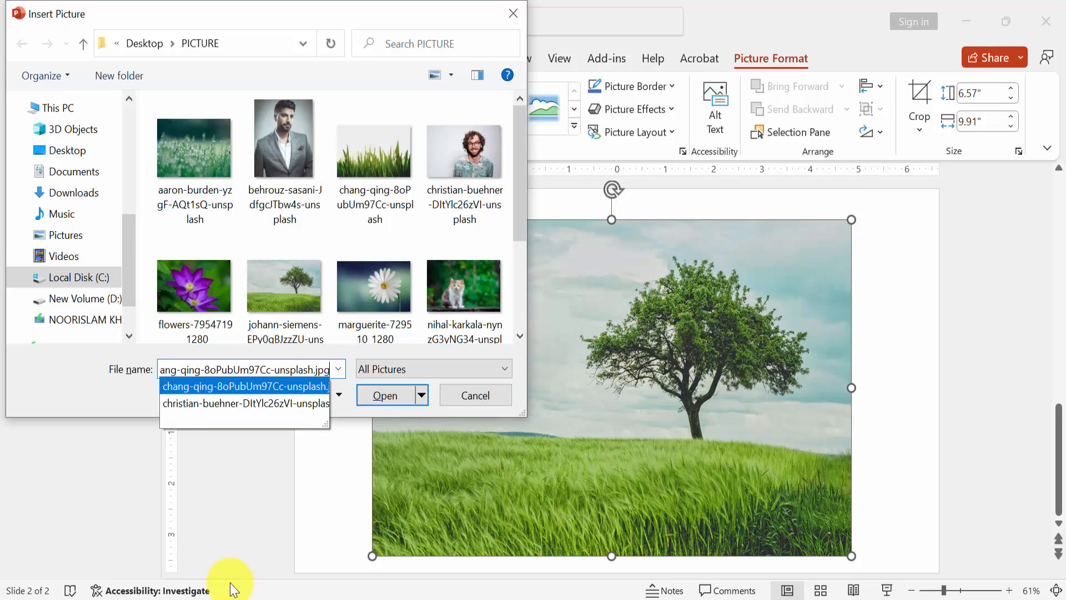
{"action": "left_click", "coordinate": [245, 404]}
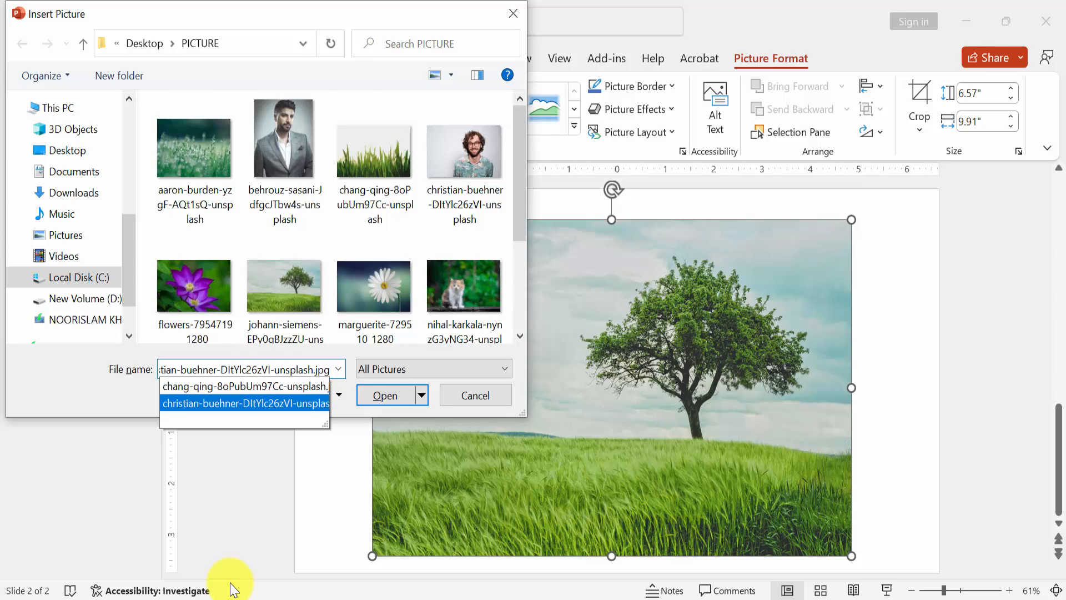
{"action": "left_click", "coordinate": [385, 395]}
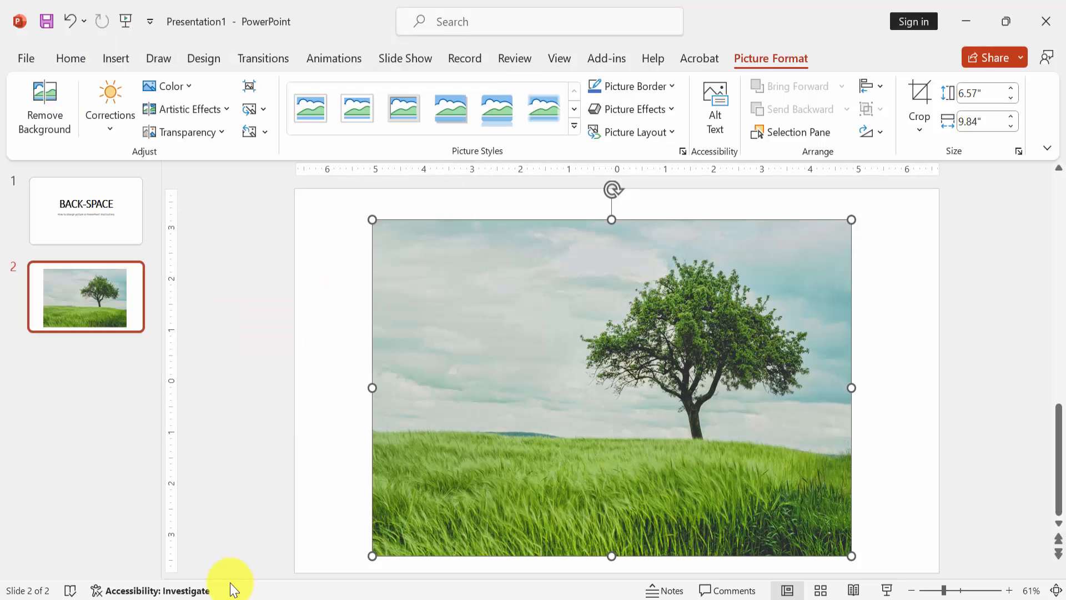